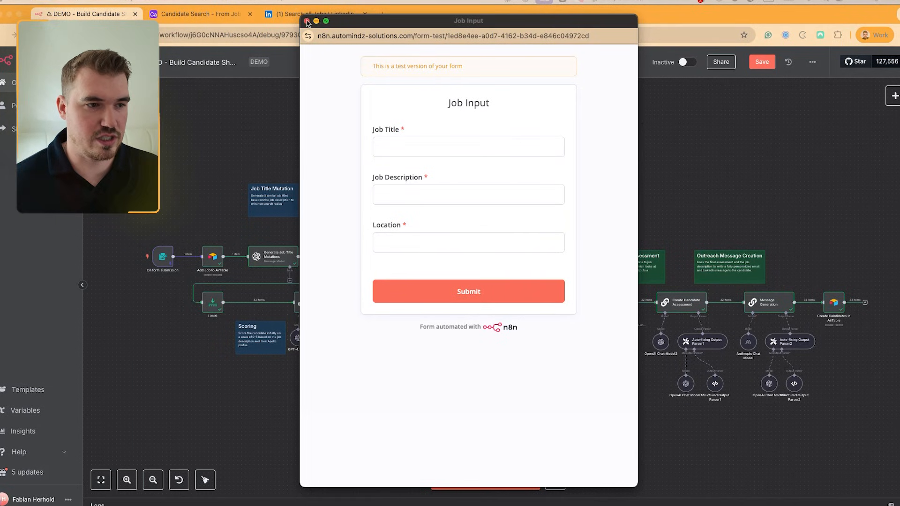
- Close the test form, review the VP, Ecommerce posting, and return to the n8n workflow
click(308, 21)
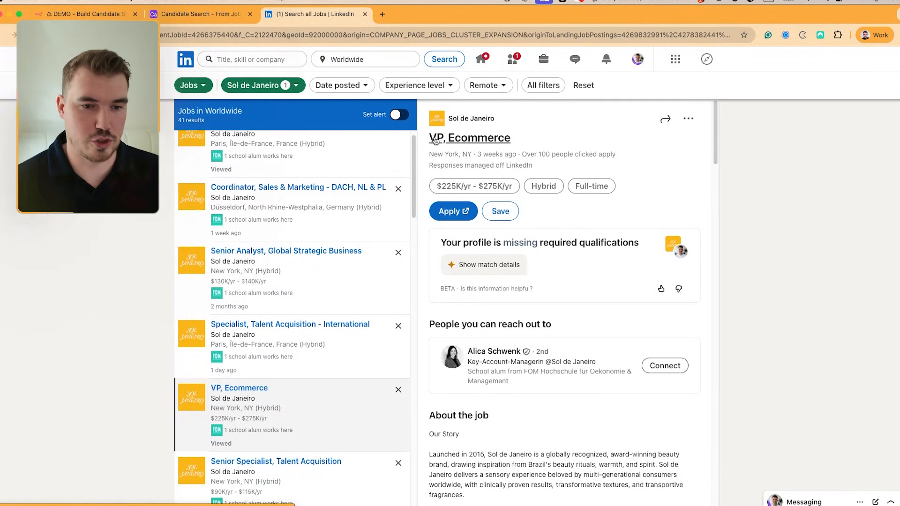
mouse_move(574, 331)
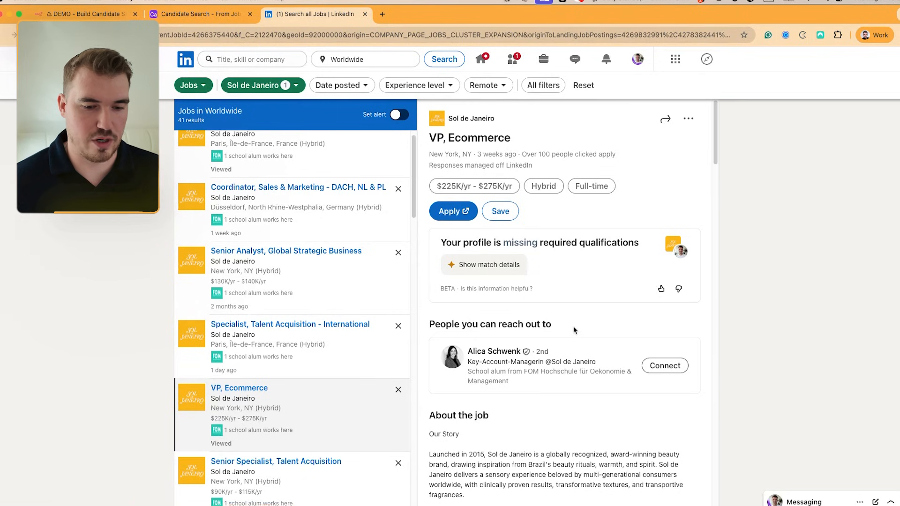
scroll(up, 3)
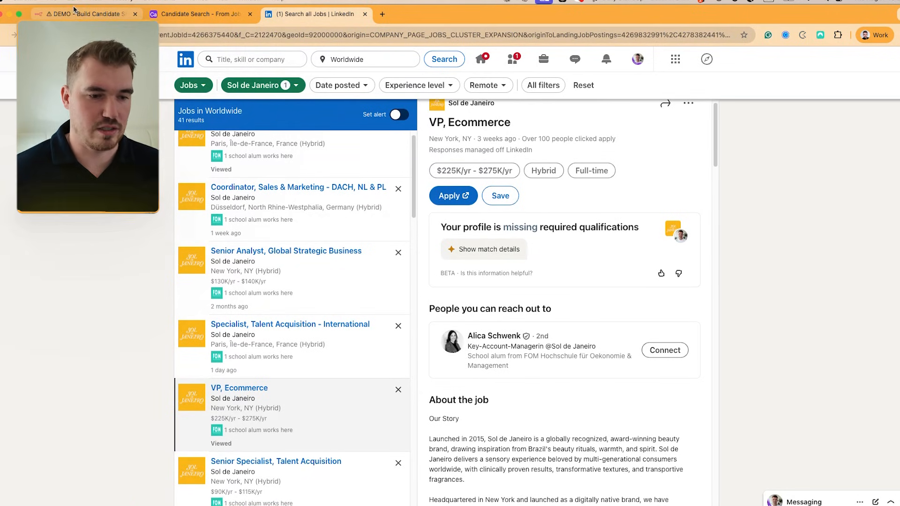
click(83, 15)
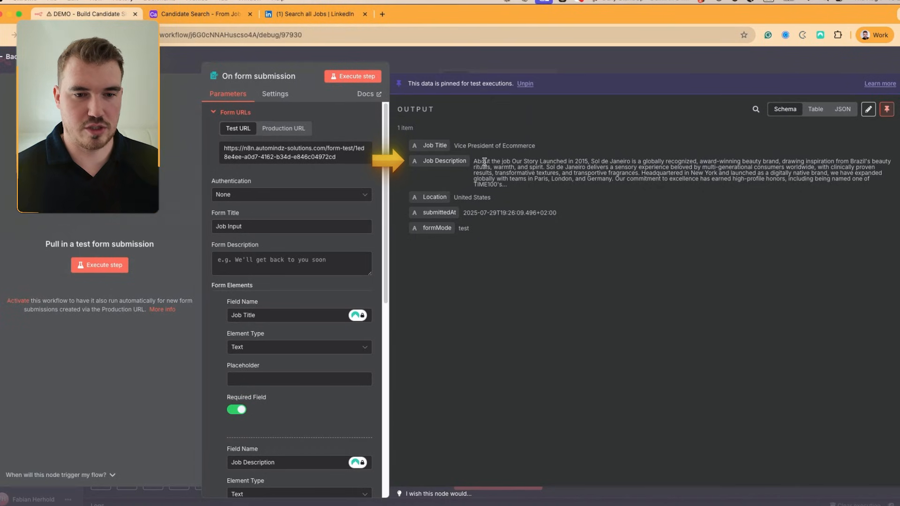
mouse_move(569, 168)
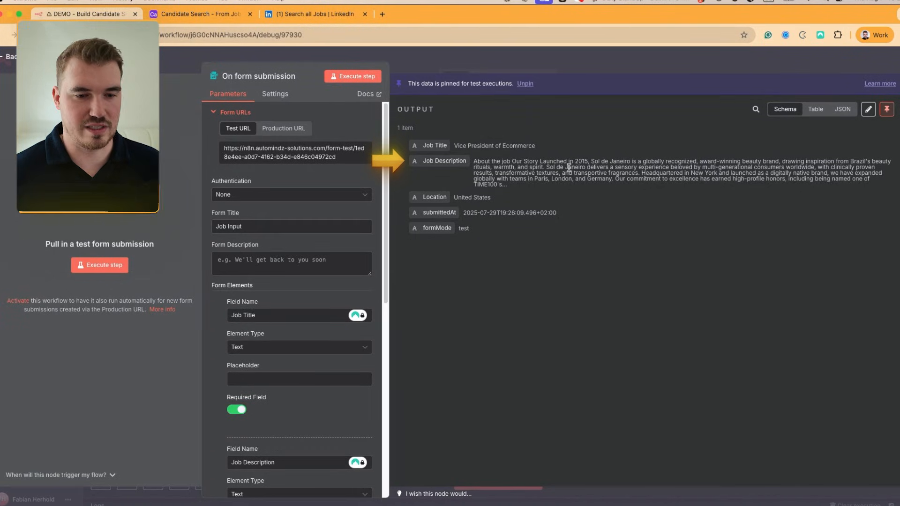
mouse_move(473, 197)
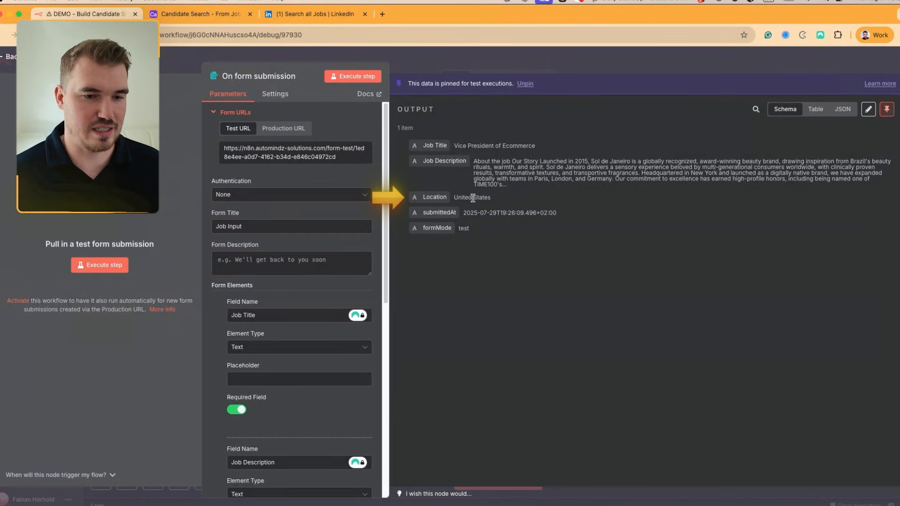
mouse_move(478, 197)
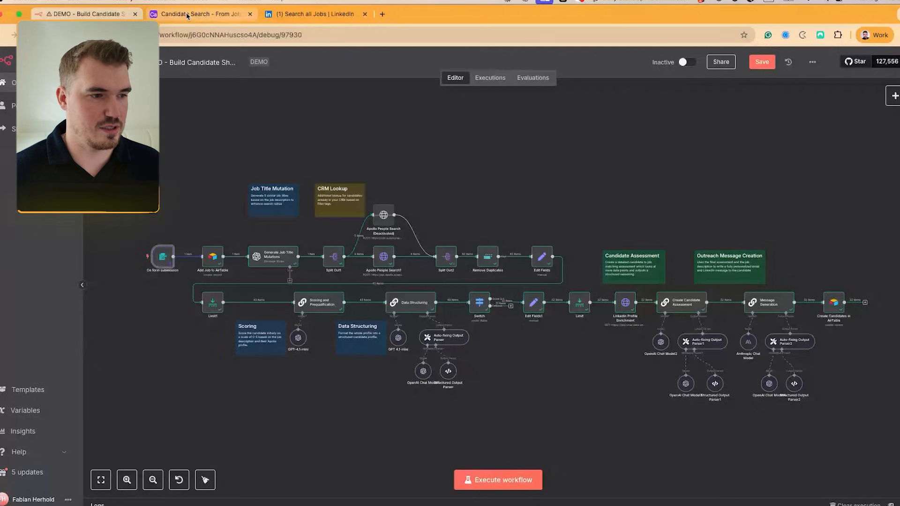
- Review the Job Searches grid's newest Vice President of Ecommerce record and its Candidates, then return to n8n
click(201, 14)
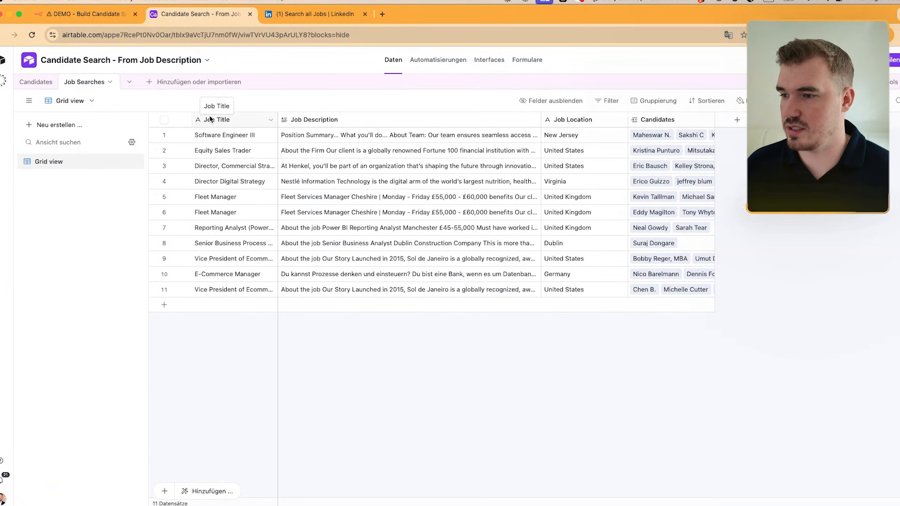
mouse_move(35, 81)
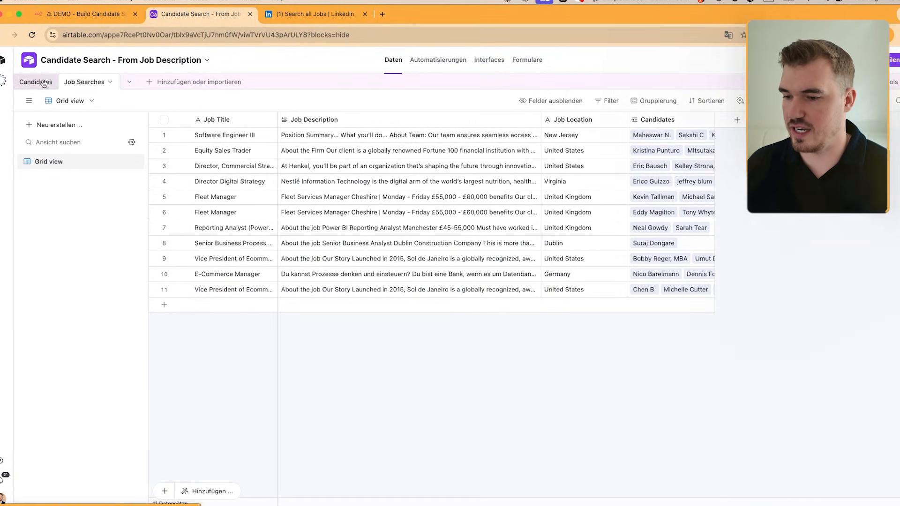
click(233, 290)
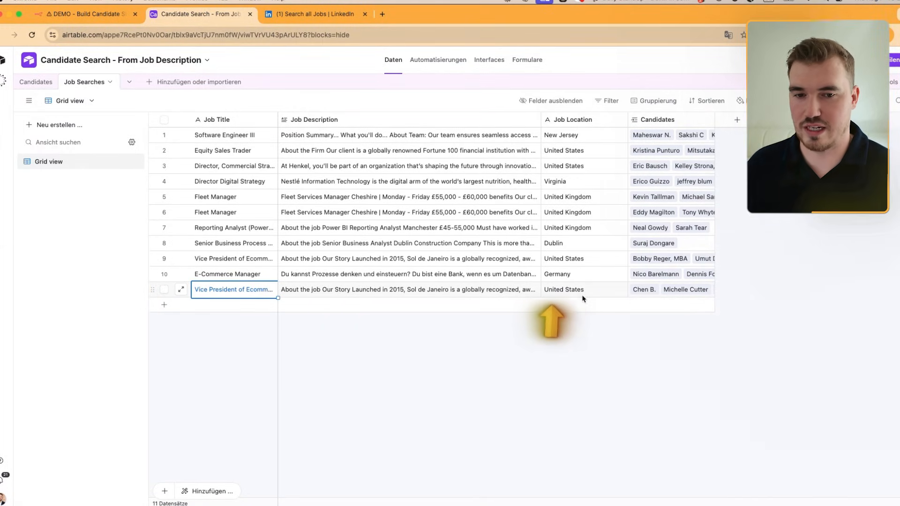
mouse_move(650, 247)
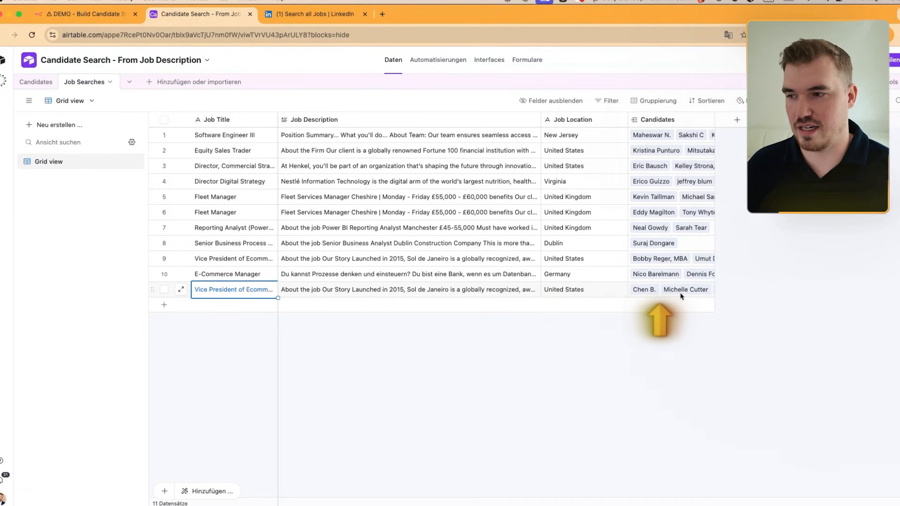
click(83, 14)
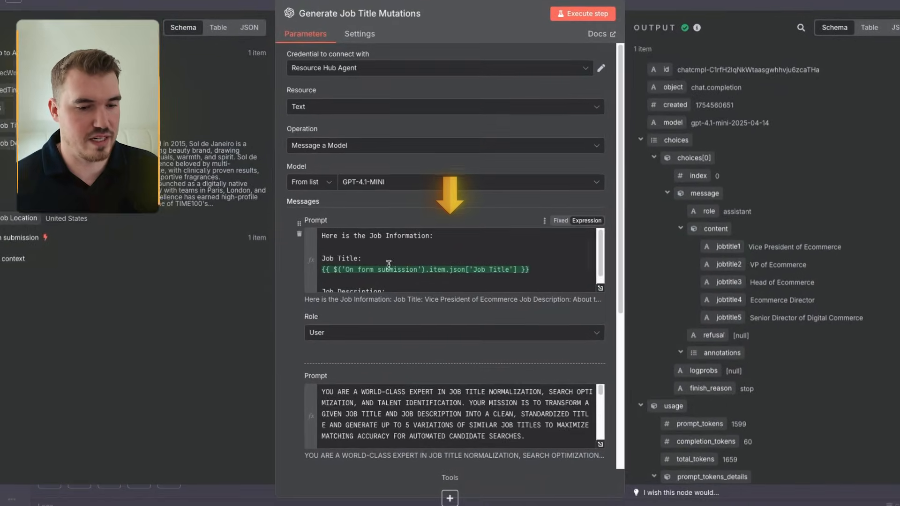
- Scroll the Generate Job Title Mutations prompt and its jobtitle1–jobtitle5 output variants
scroll(down, 3)
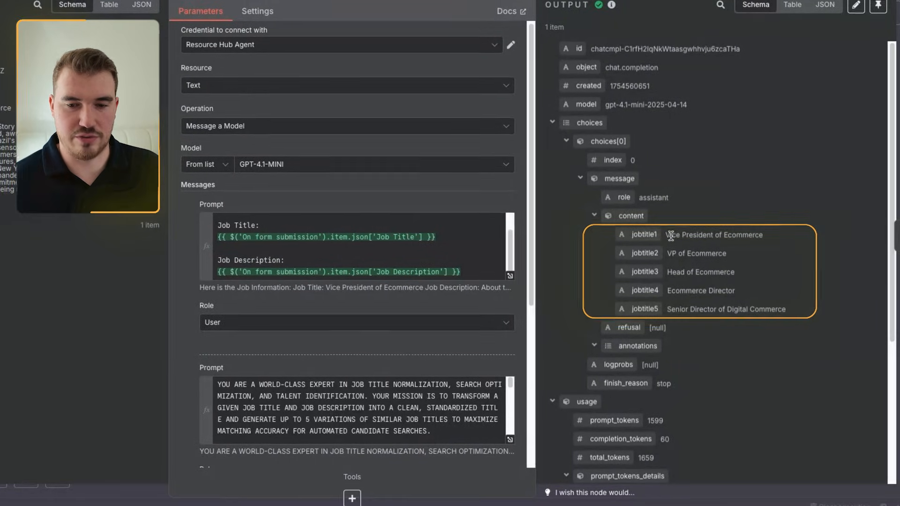
scroll(up, 3)
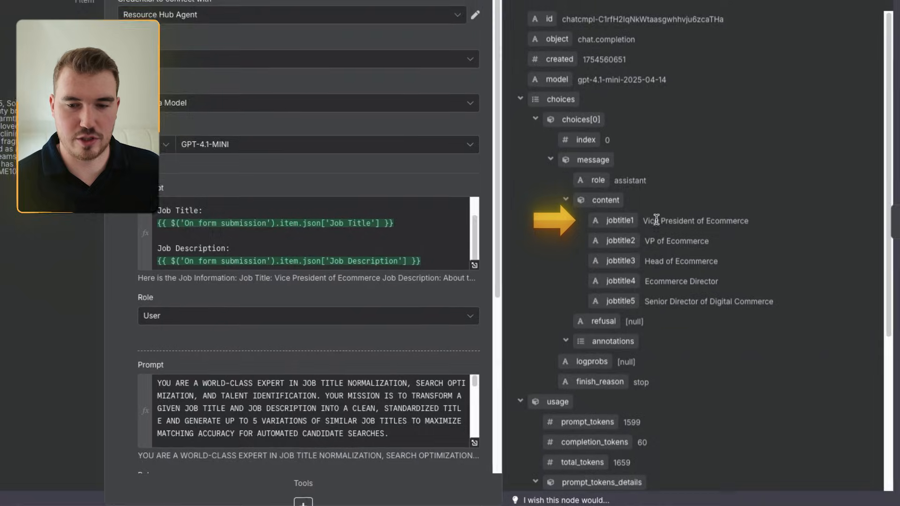
scroll(up, 3)
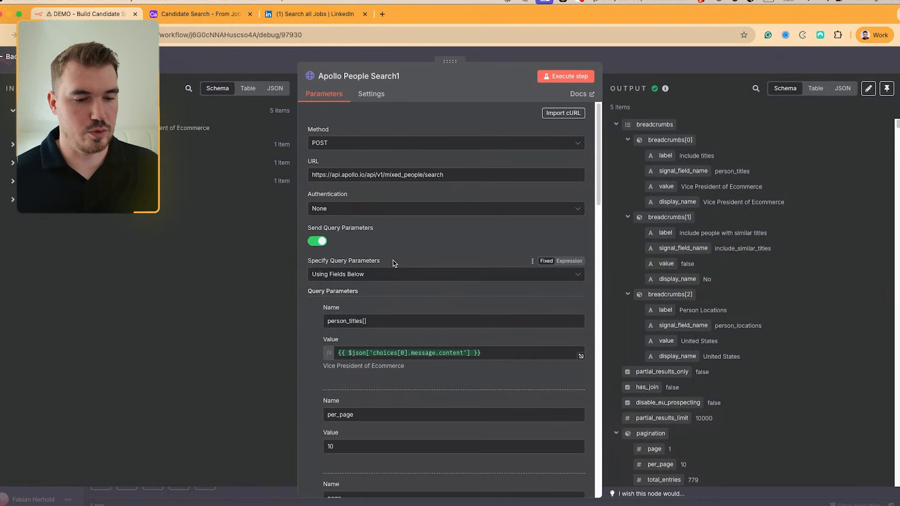
mouse_move(452, 318)
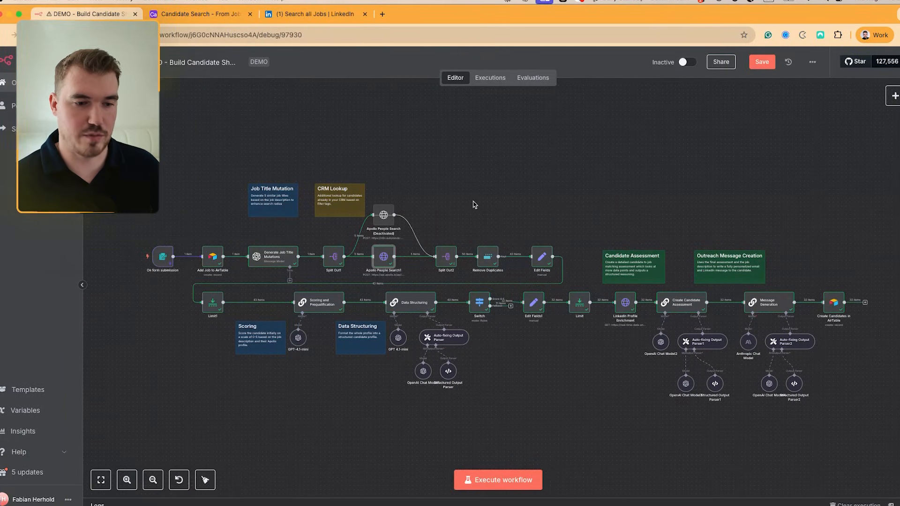
mouse_move(393, 276)
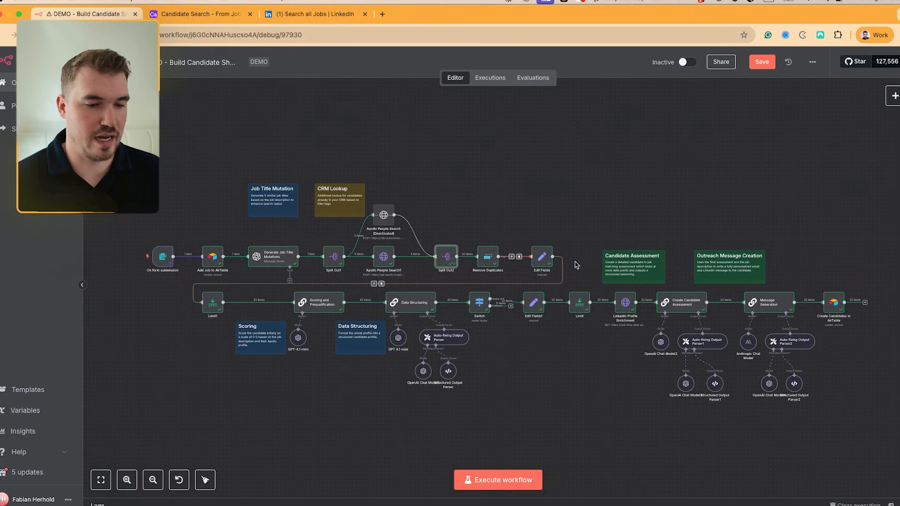
mouse_move(487, 259)
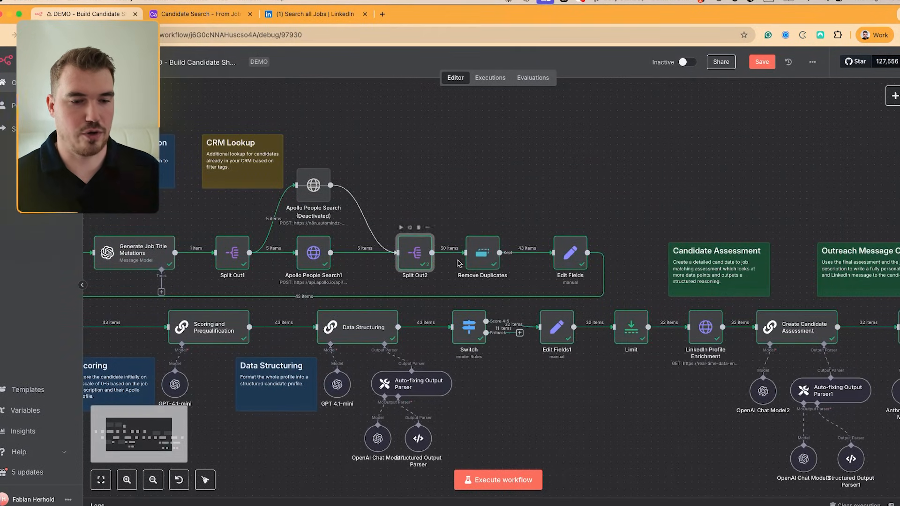
mouse_move(448, 217)
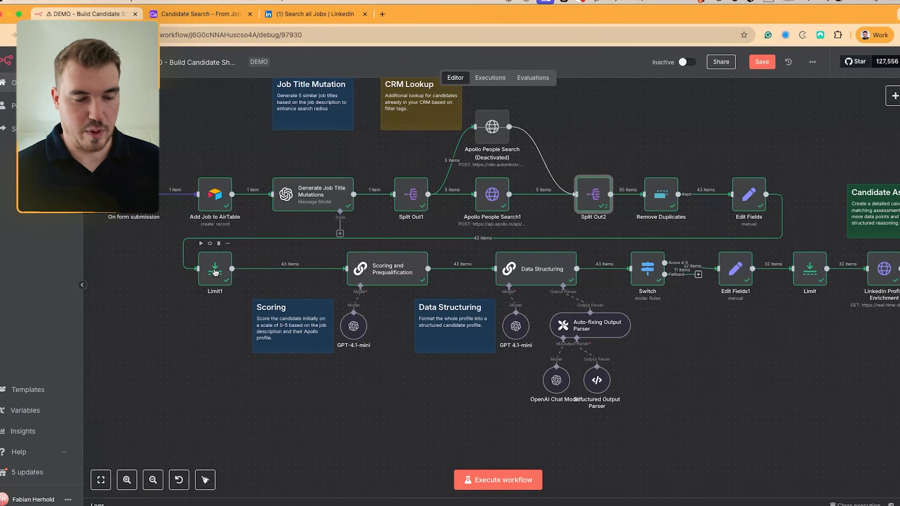
mouse_move(219, 271)
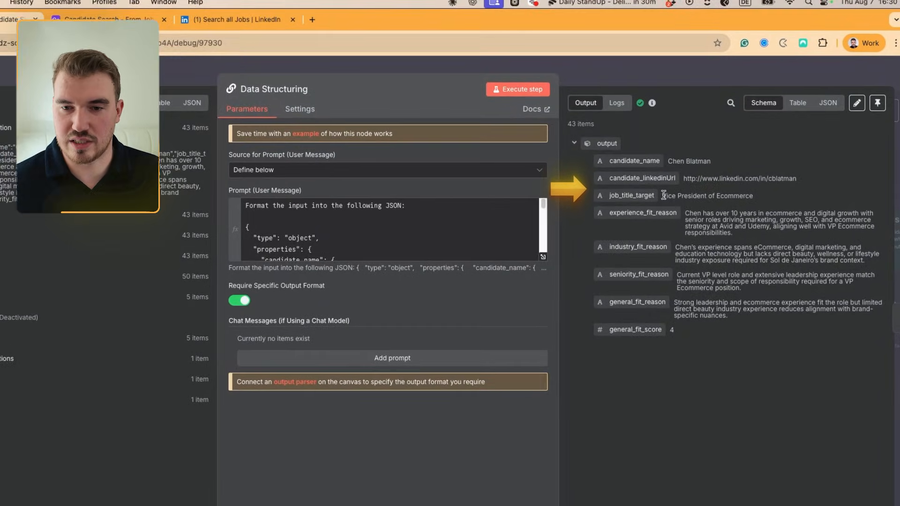
- Review the Switch node's general_fit_score ≥ 4 rule routing 32 items to Score 4-5, 11 to Fallback
double_click(696, 196)
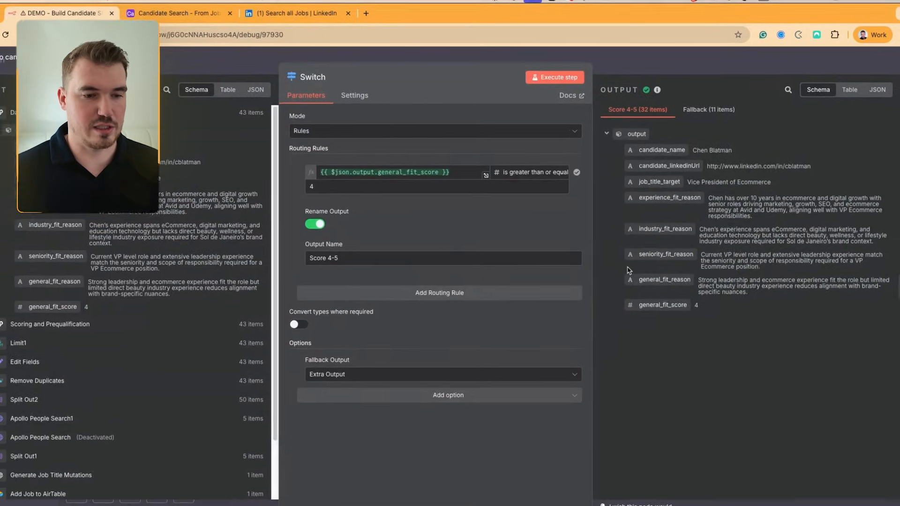
click(112, 13)
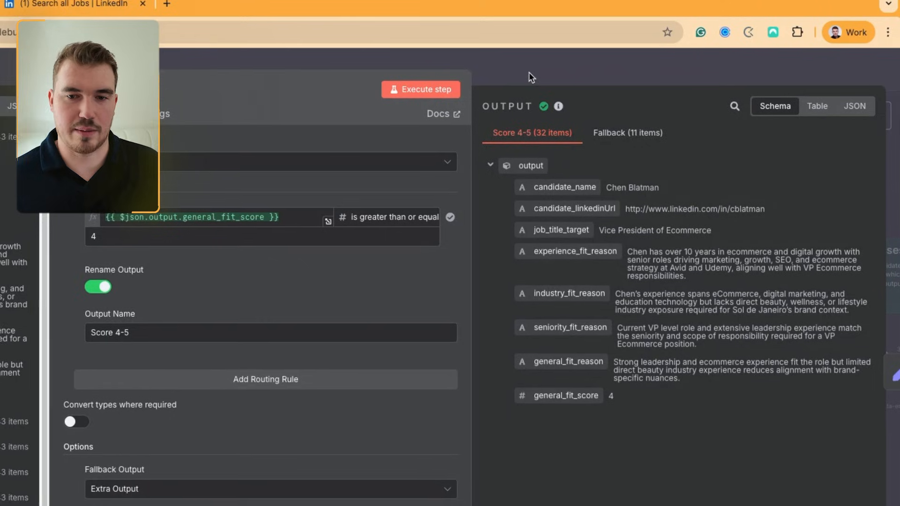
click(628, 132)
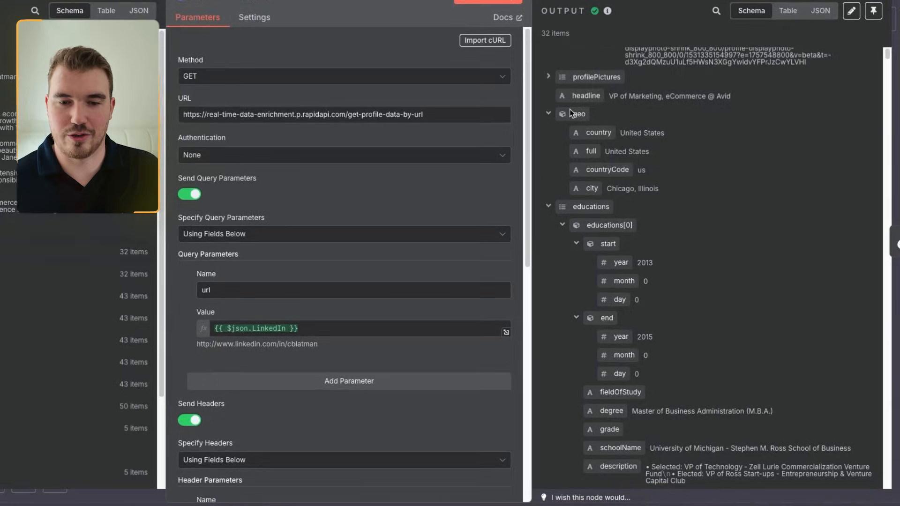
scroll(down, 3)
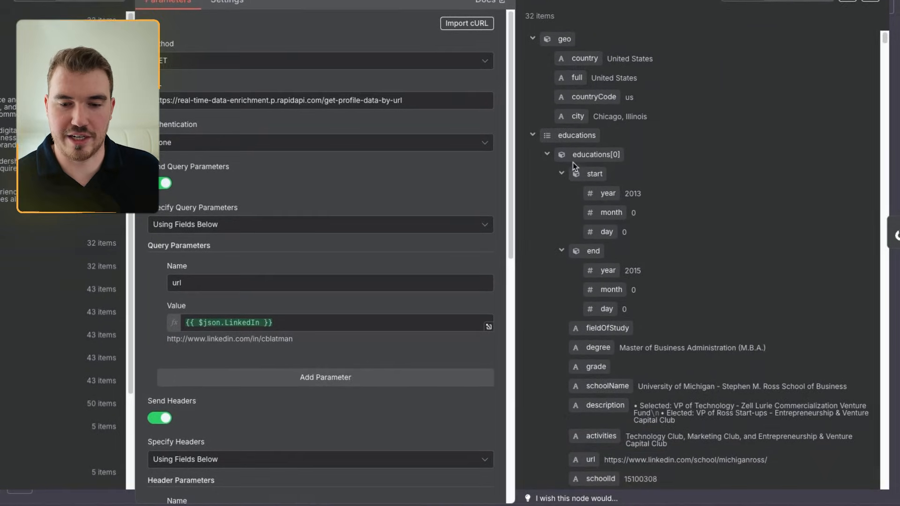
scroll(down, 3)
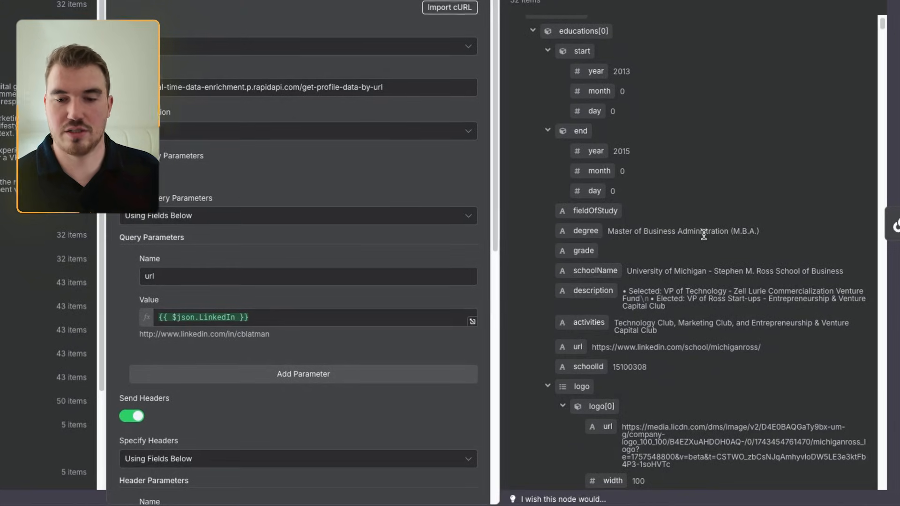
scroll(down, 3)
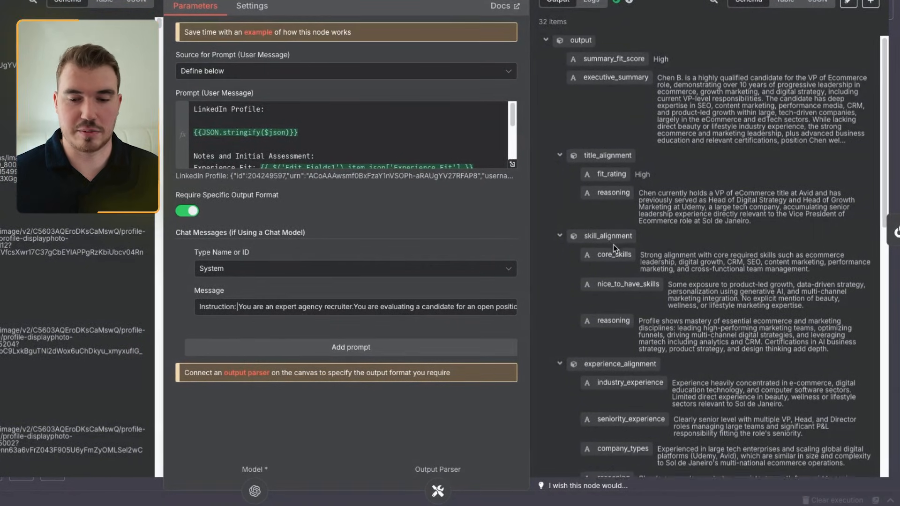
scroll(down, 3)
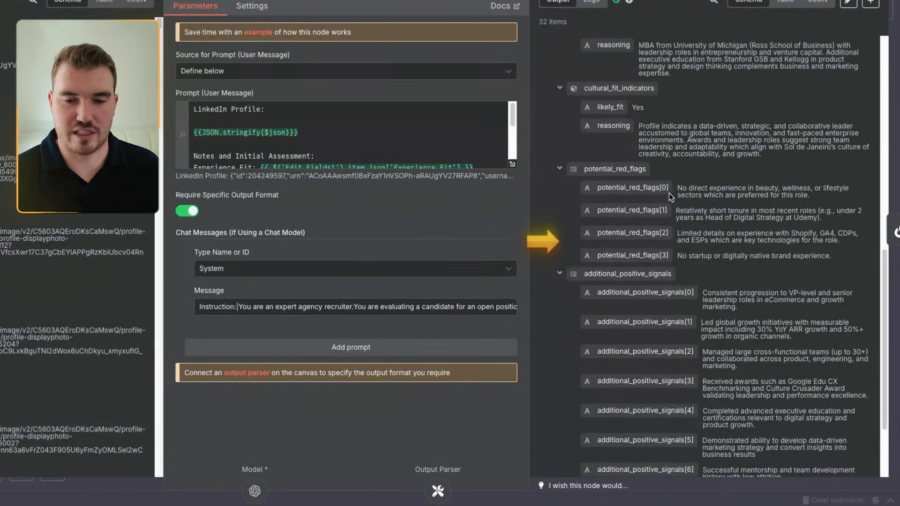
scroll(down, 3)
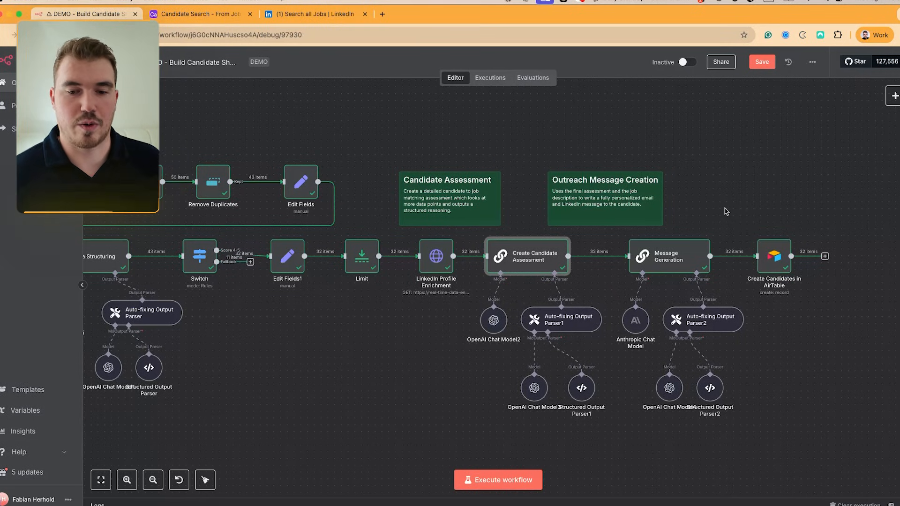
mouse_move(695, 256)
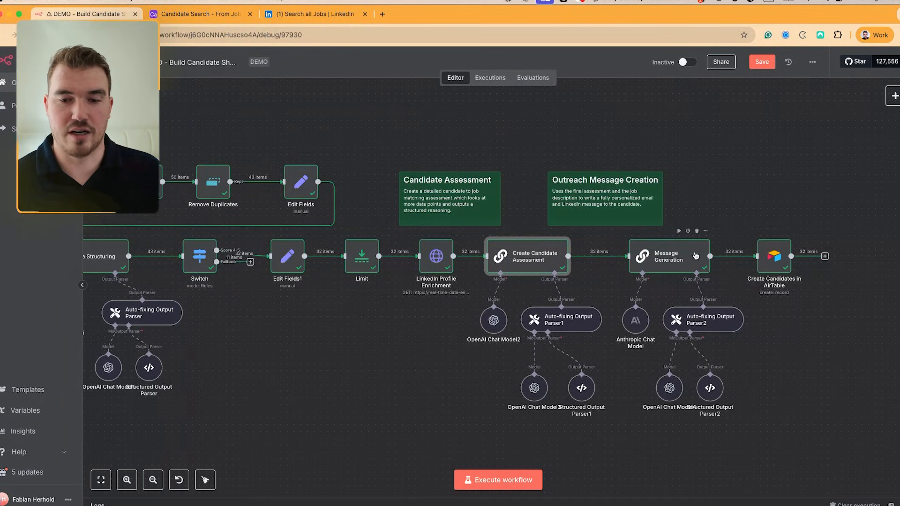
mouse_move(668, 261)
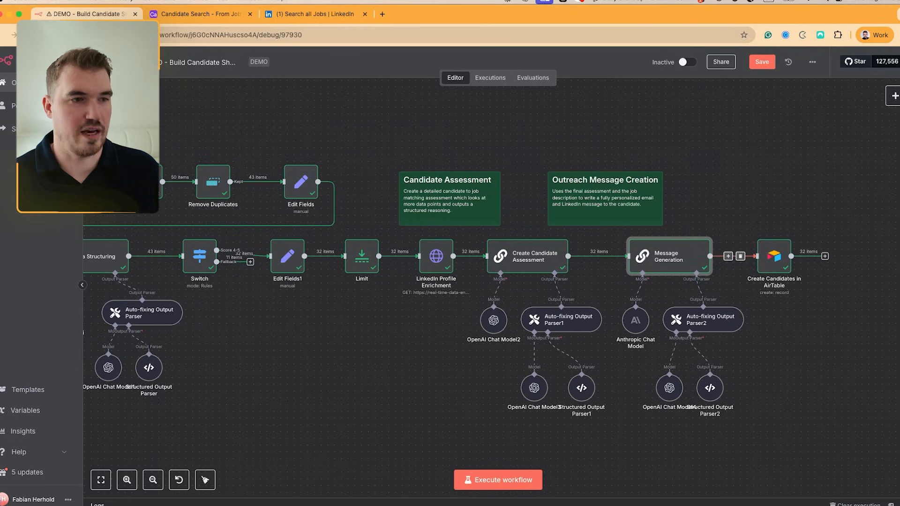
click(198, 14)
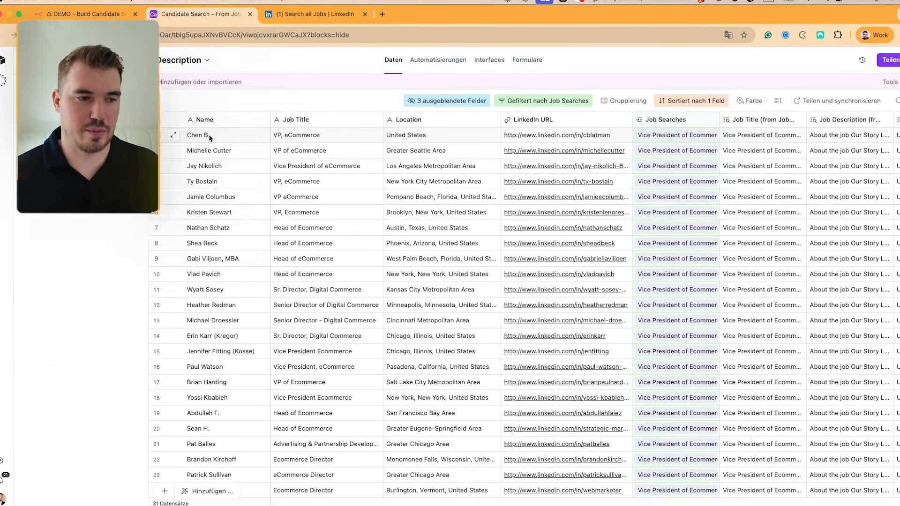
mouse_move(290, 155)
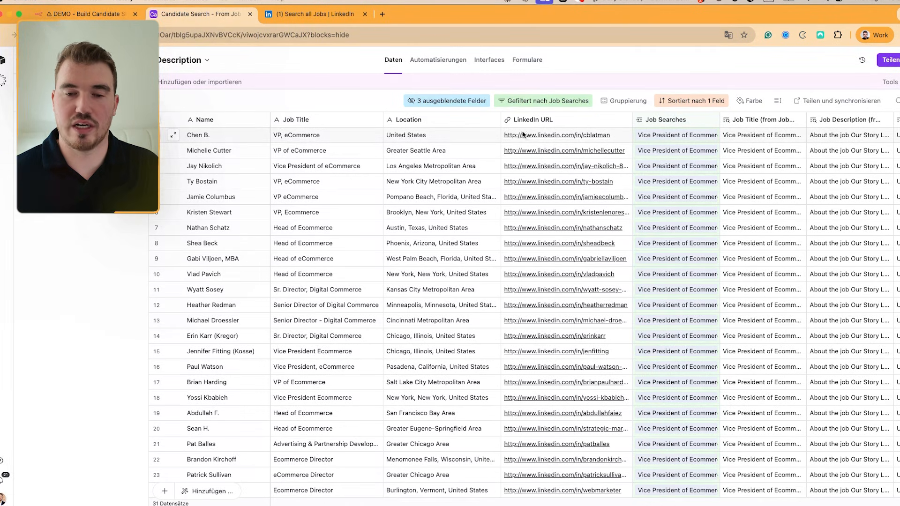
- Scroll the 31-candidate table through fit scores, alignment notes, red flags and Strong Yes/Soft Yes recommendations
scroll(right, 3)
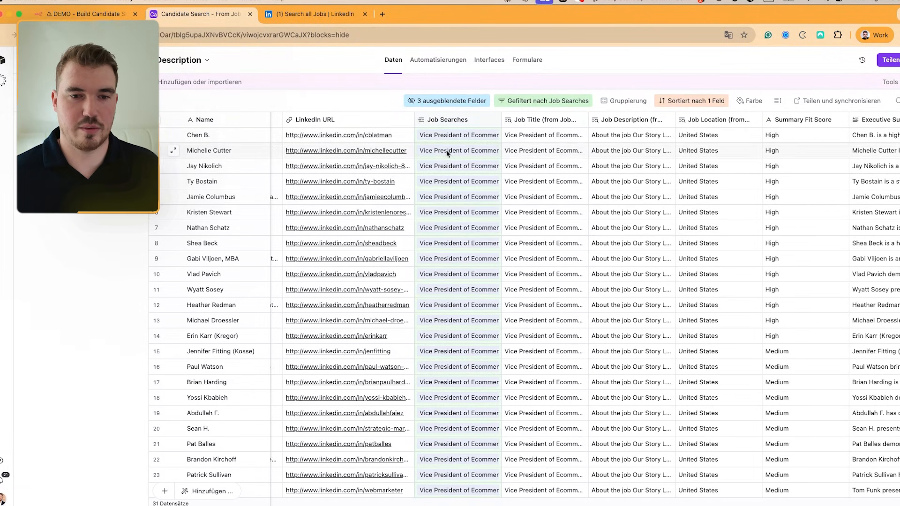
scroll(right, 3)
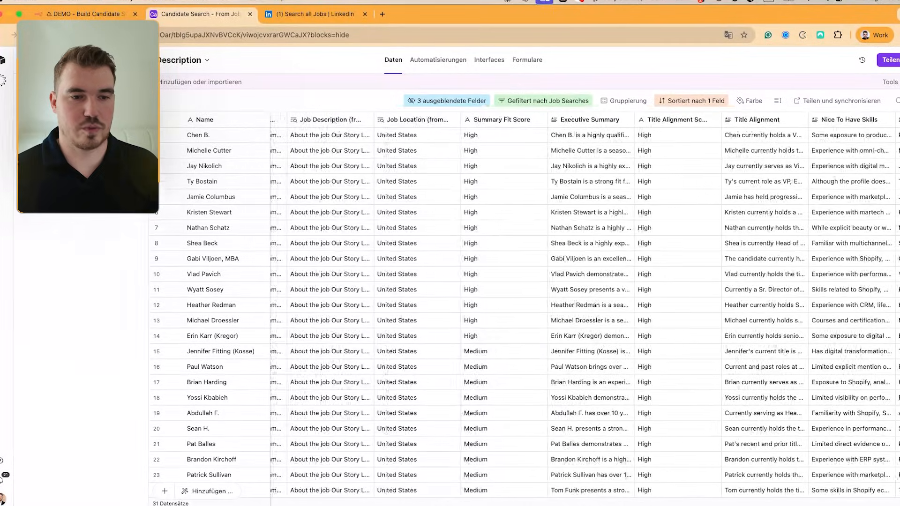
scroll(right, 3)
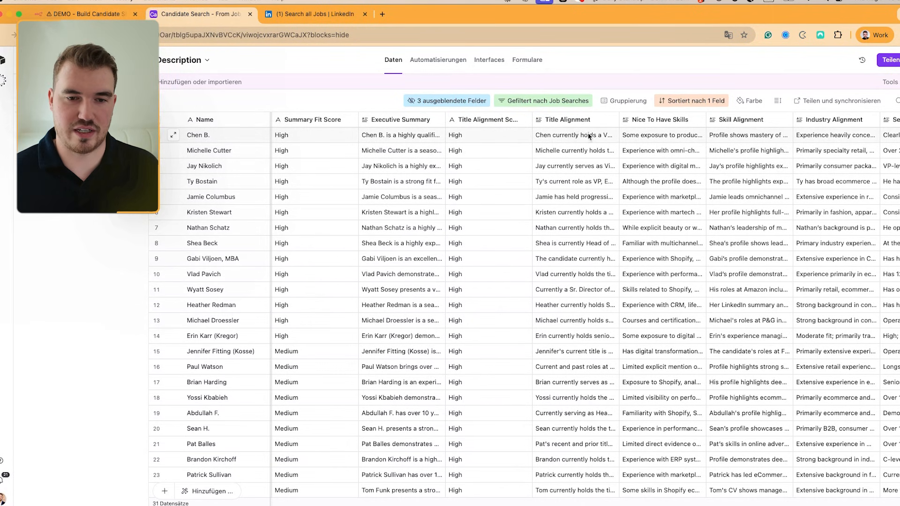
scroll(right, 3)
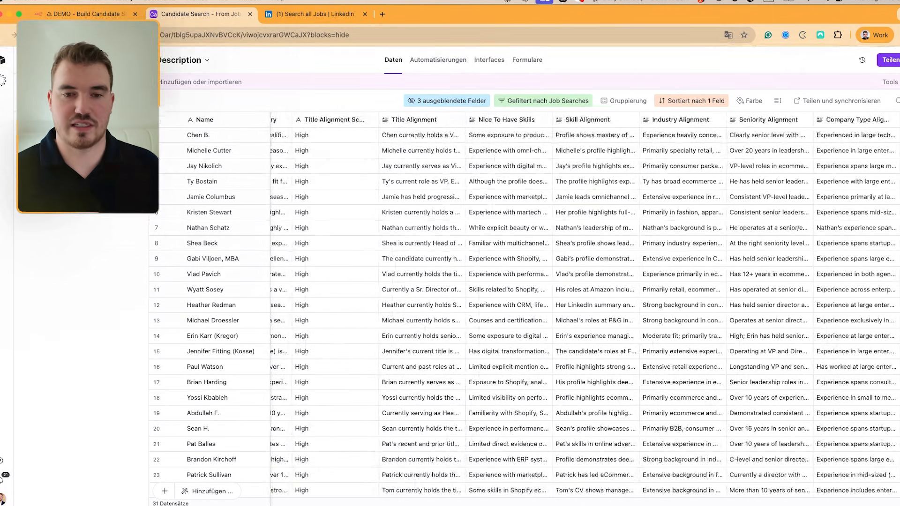
scroll(right, 3)
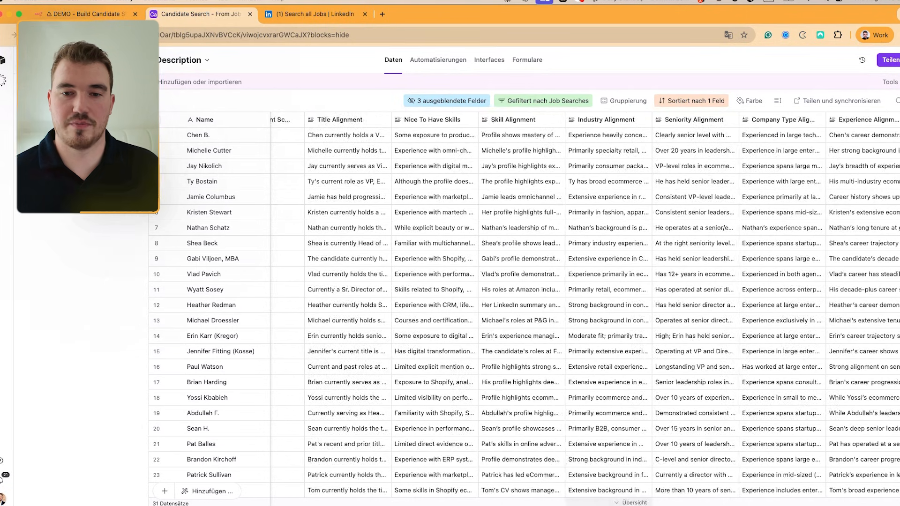
scroll(right, 3)
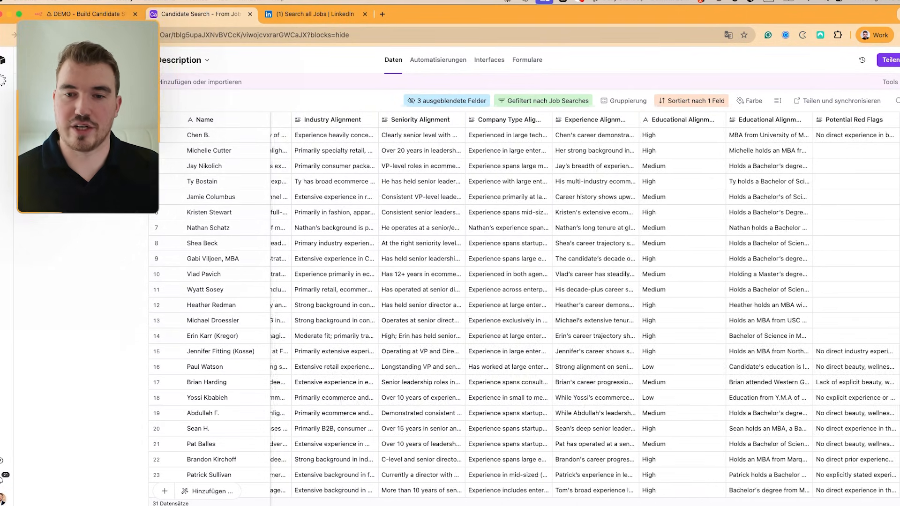
scroll(right, 3)
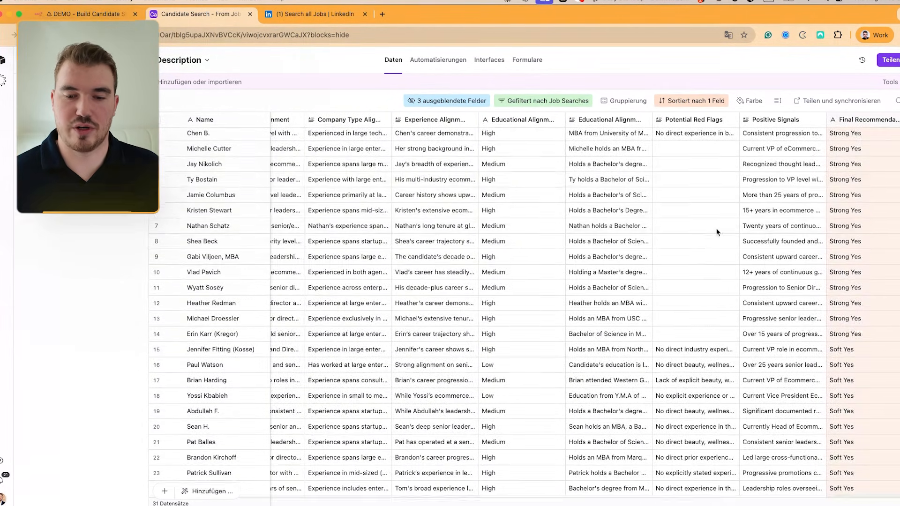
scroll(down, 3)
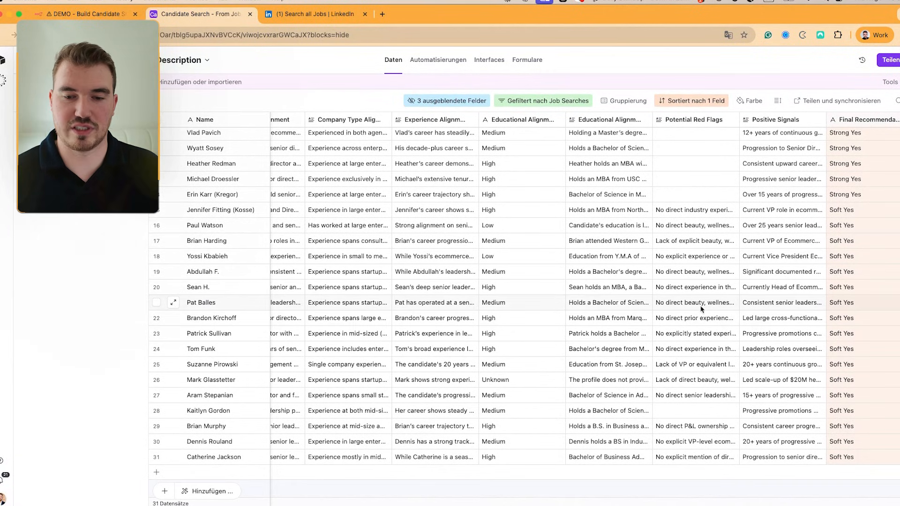
click(694, 303)
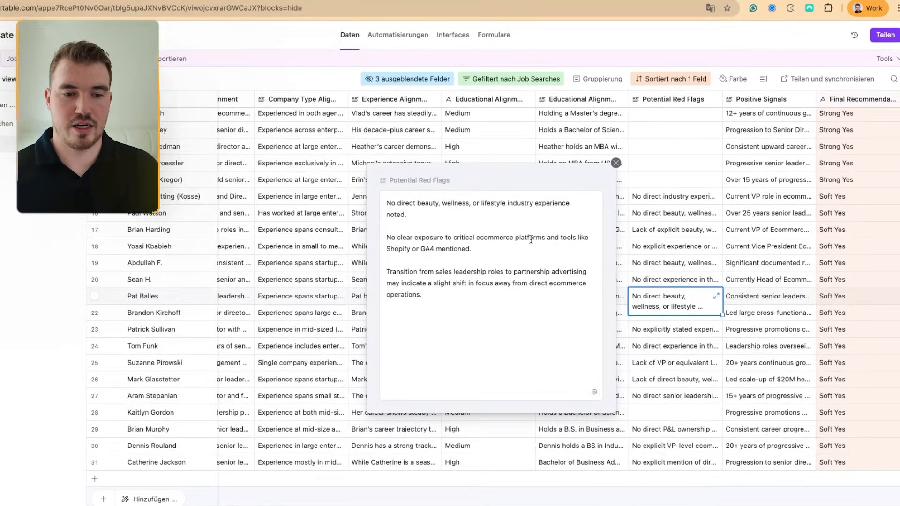
scroll(up, 3)
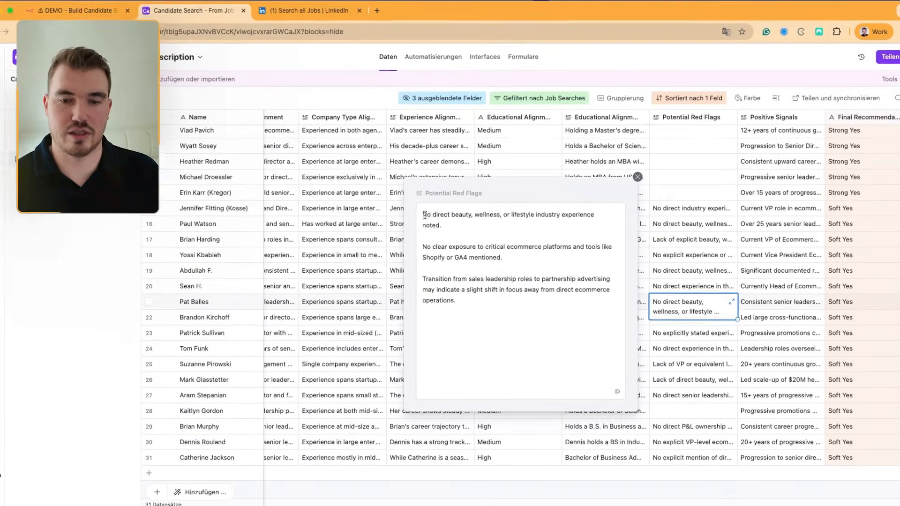
click(638, 177)
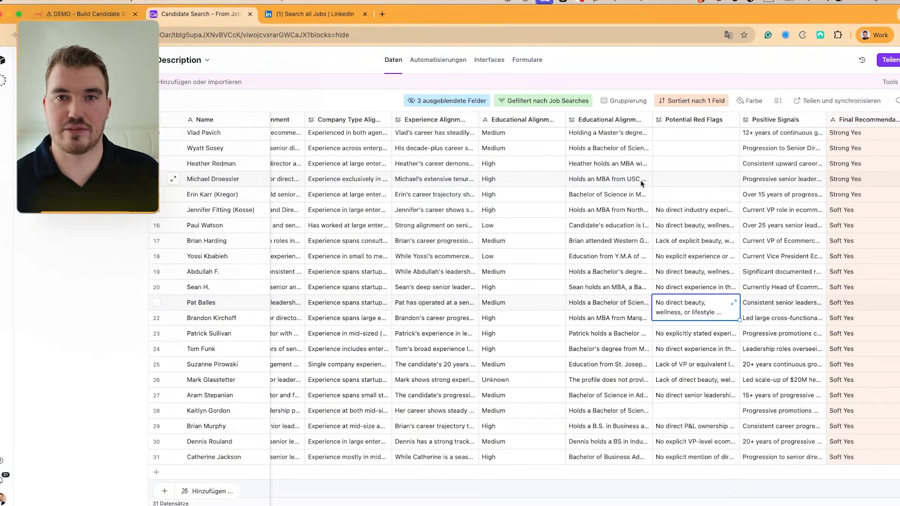
mouse_move(786, 268)
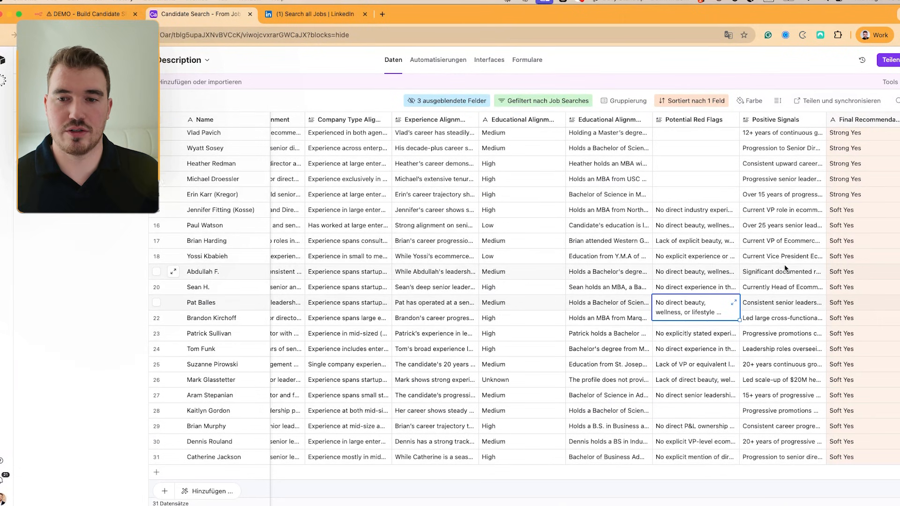
scroll(up, 3)
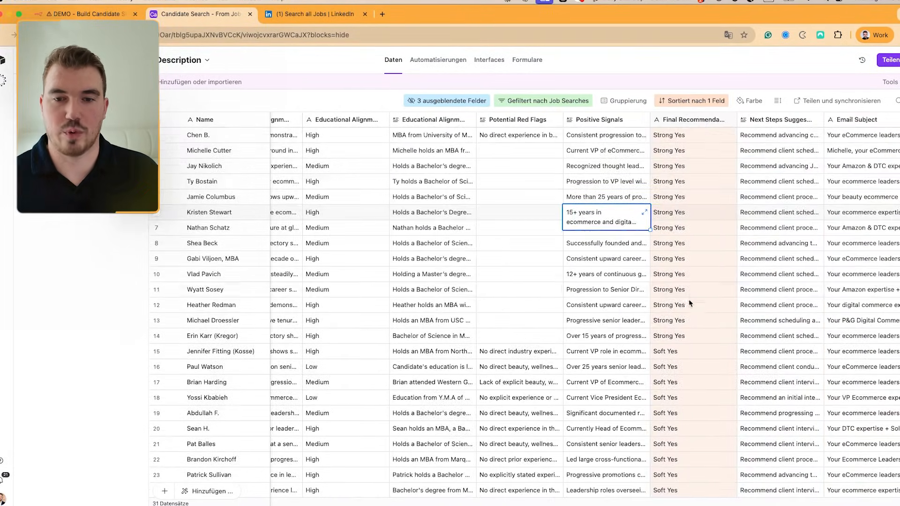
scroll(down, 3)
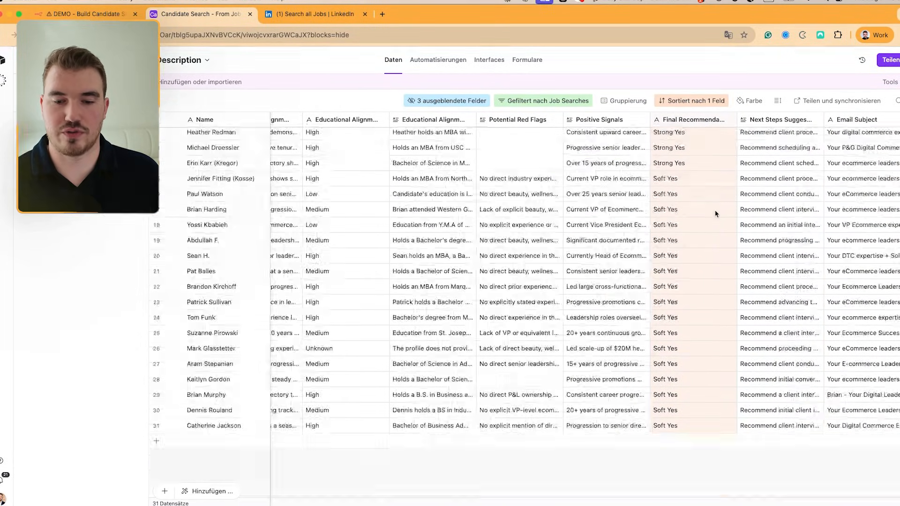
scroll(up, 3)
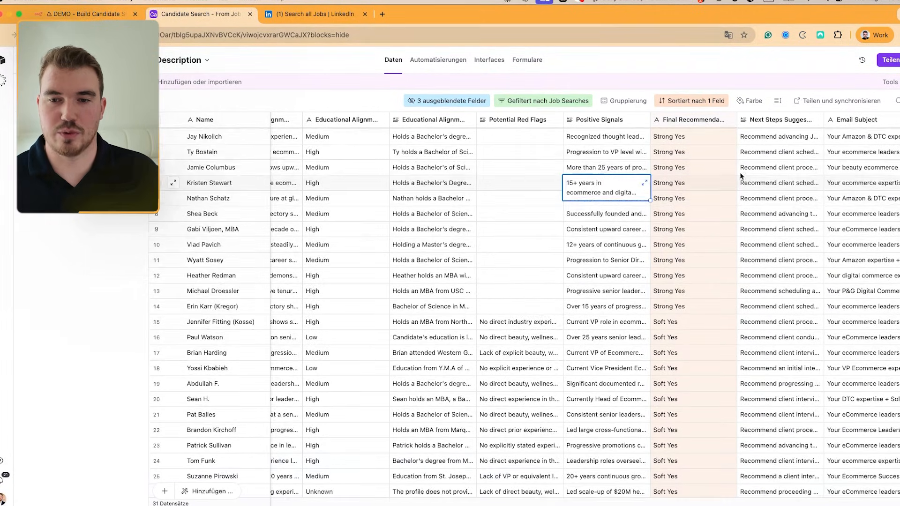
scroll(up, 3)
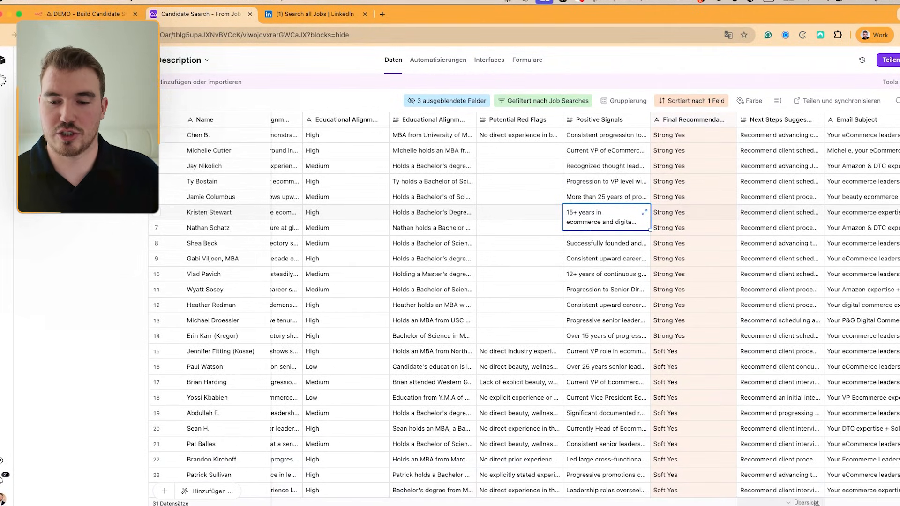
scroll(right, 3)
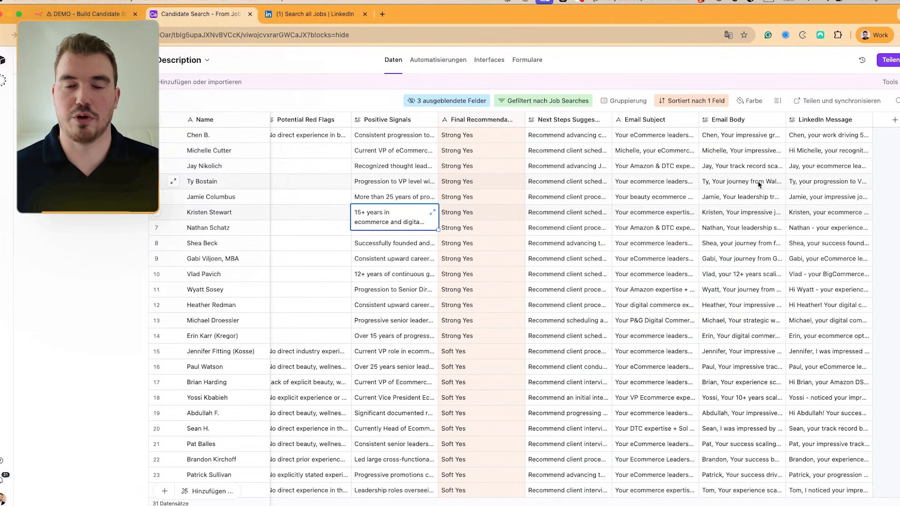
mouse_move(752, 138)
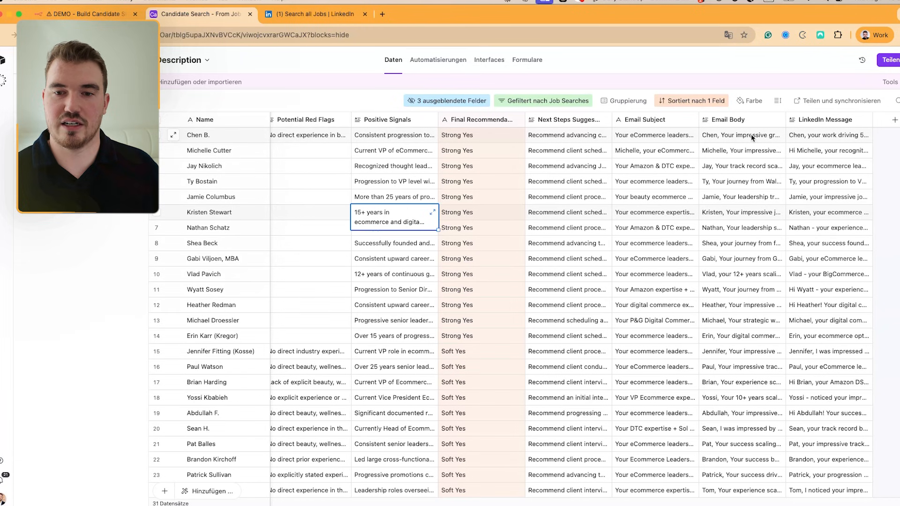
click(741, 135)
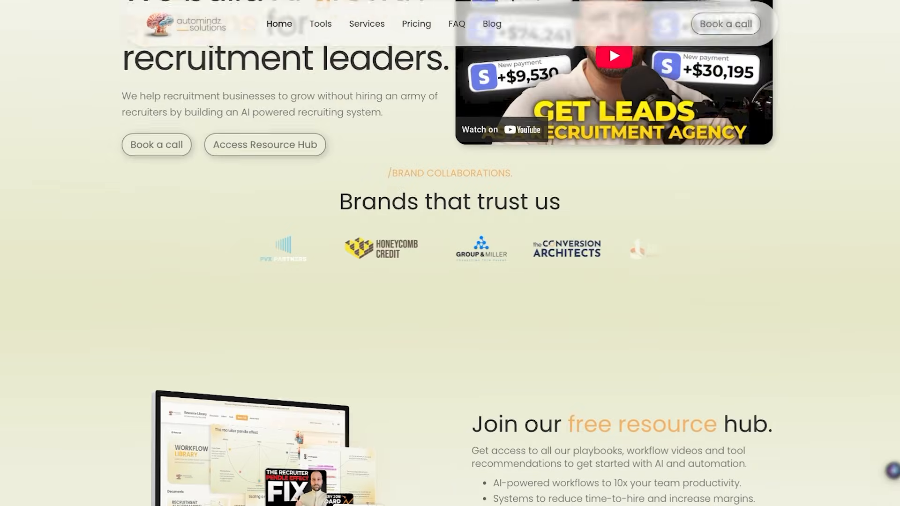
scroll(down, 3)
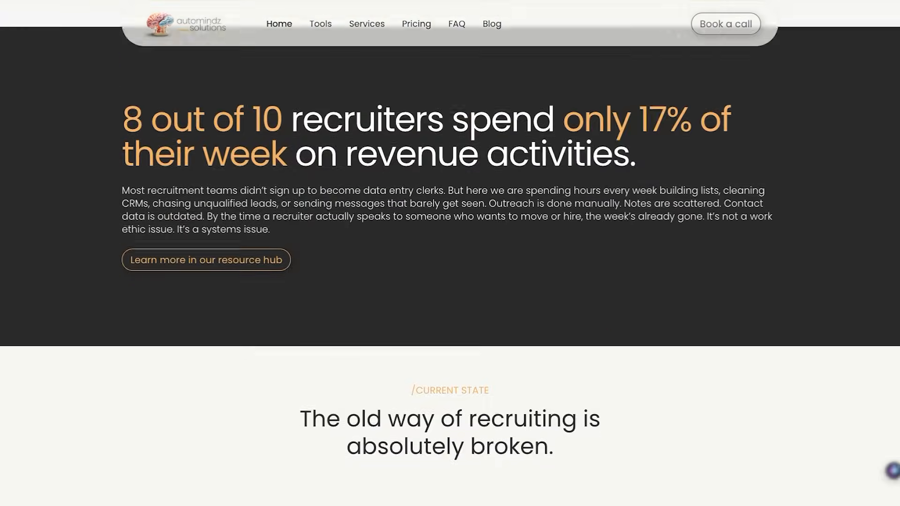
scroll(down, 3)
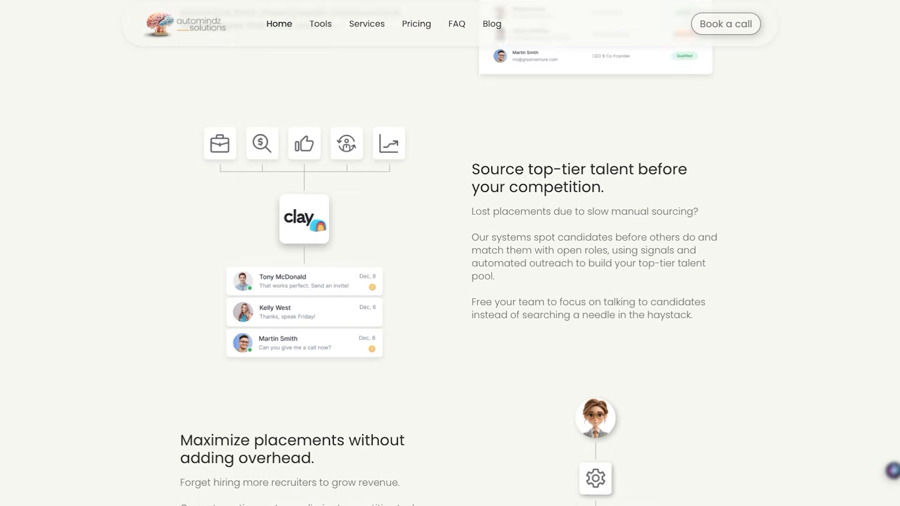
scroll(up, 3)
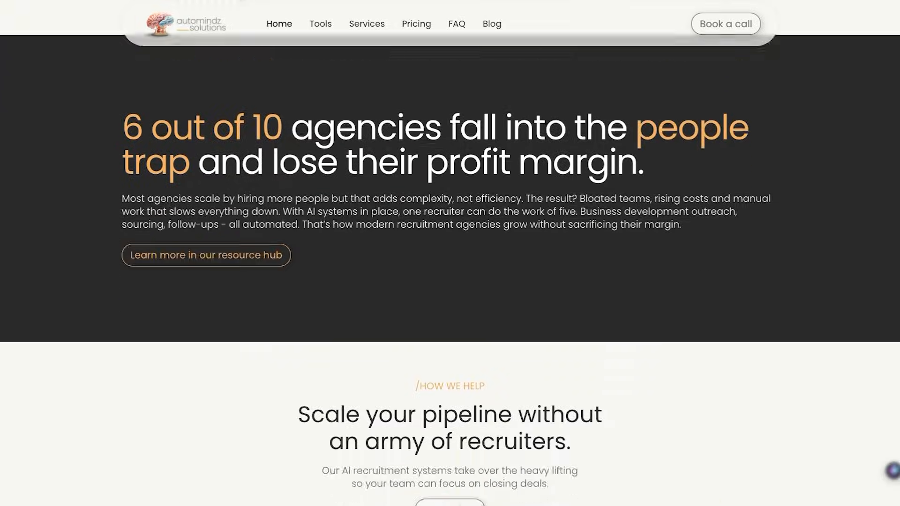